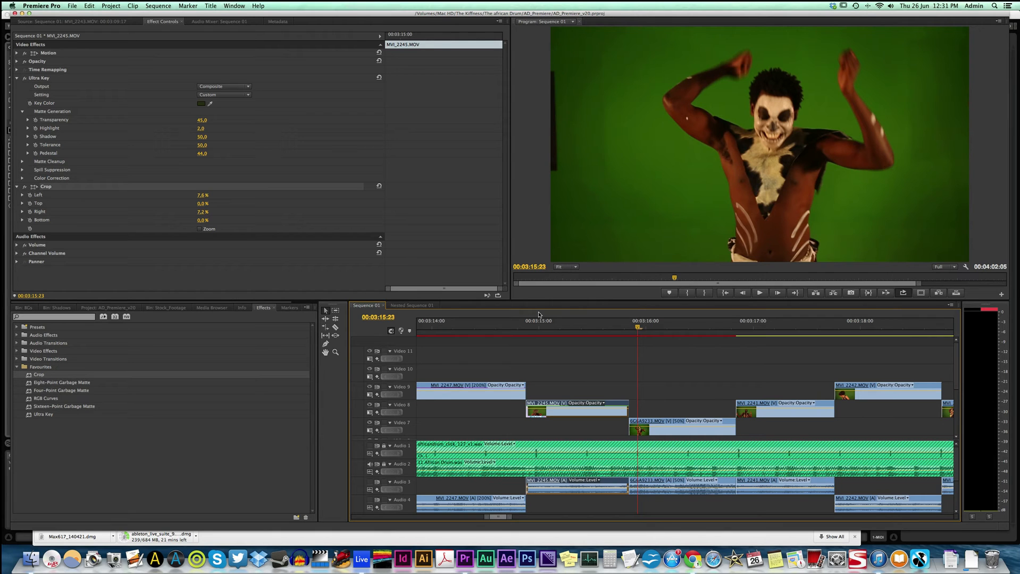
pyautogui.moveTo(596, 327)
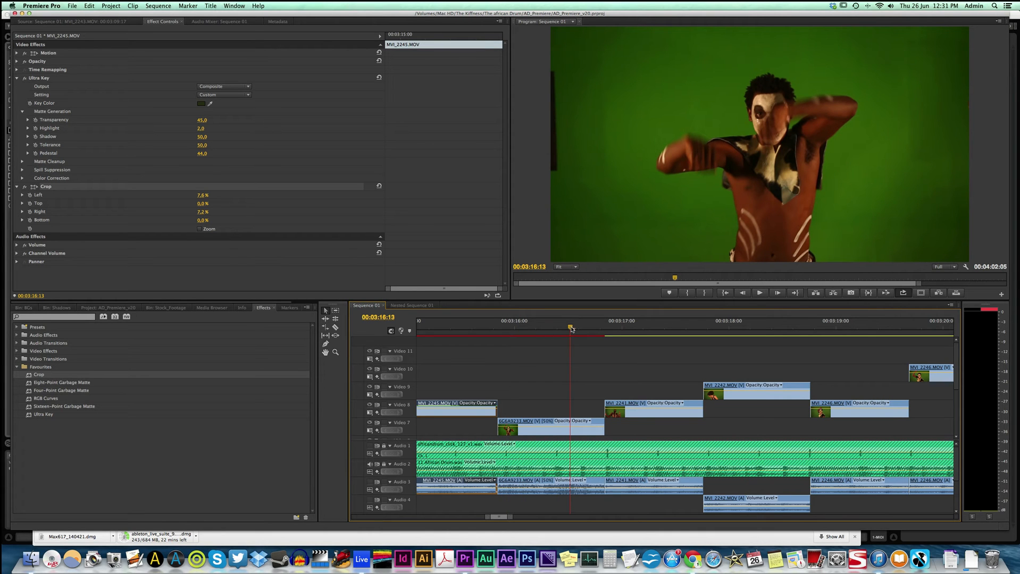
# Step: Apply Ultra Key from favourites to 6G6A9233.MOV and sample the green screen as key color
pyautogui.click(733, 329)
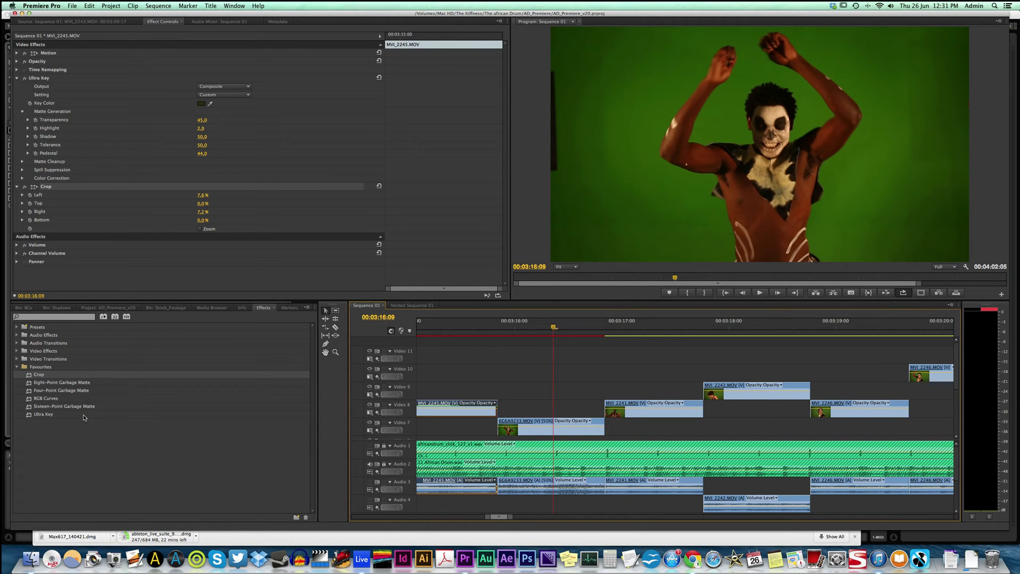
pyautogui.click(17, 351)
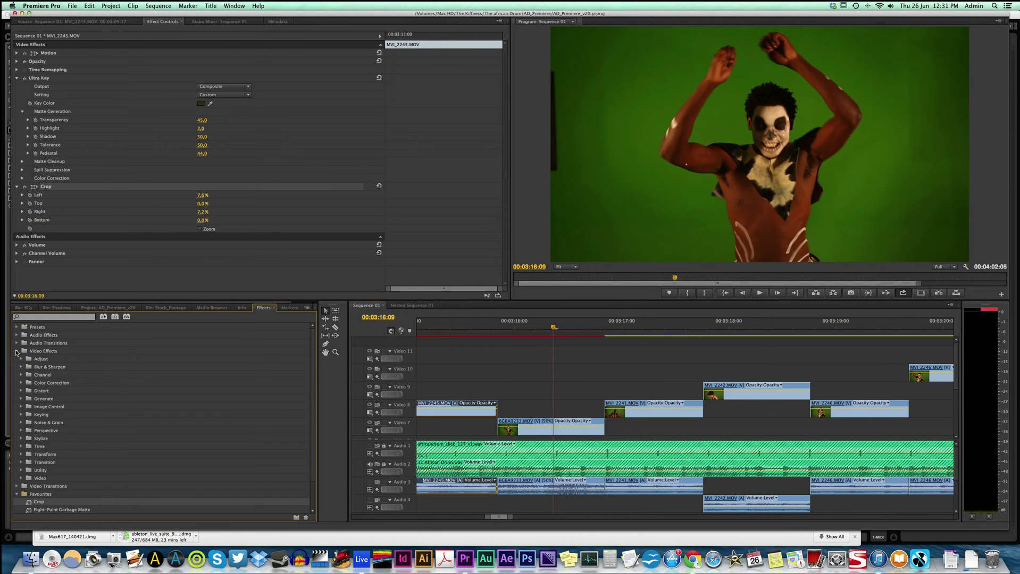
pyautogui.click(22, 414)
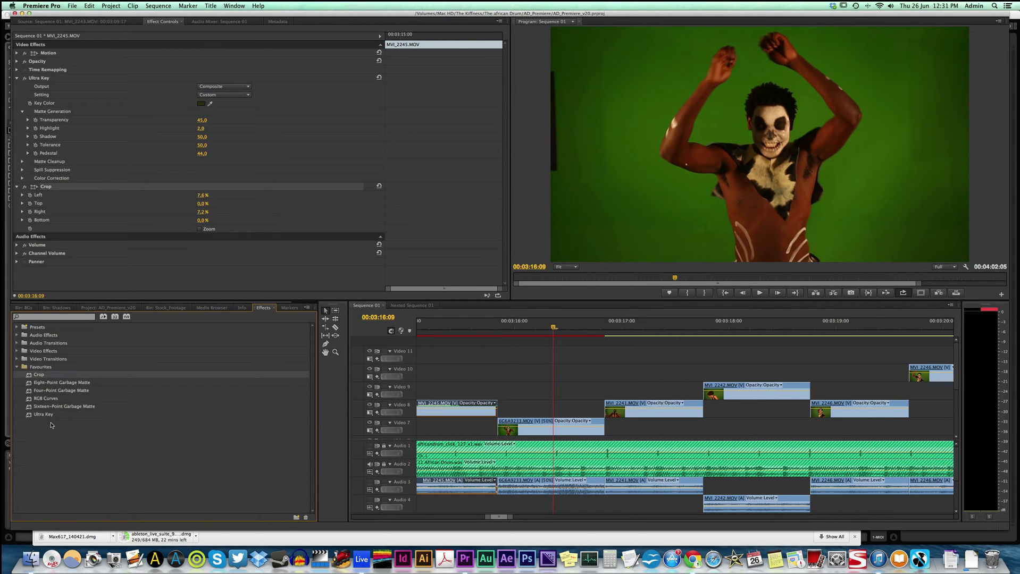
pyautogui.click(43, 414)
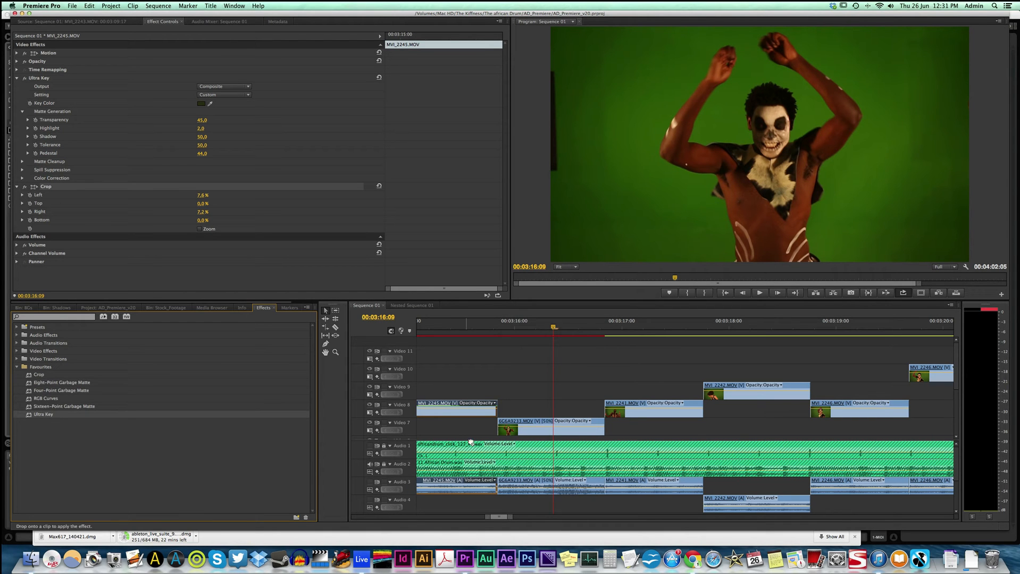
pyautogui.click(509, 425)
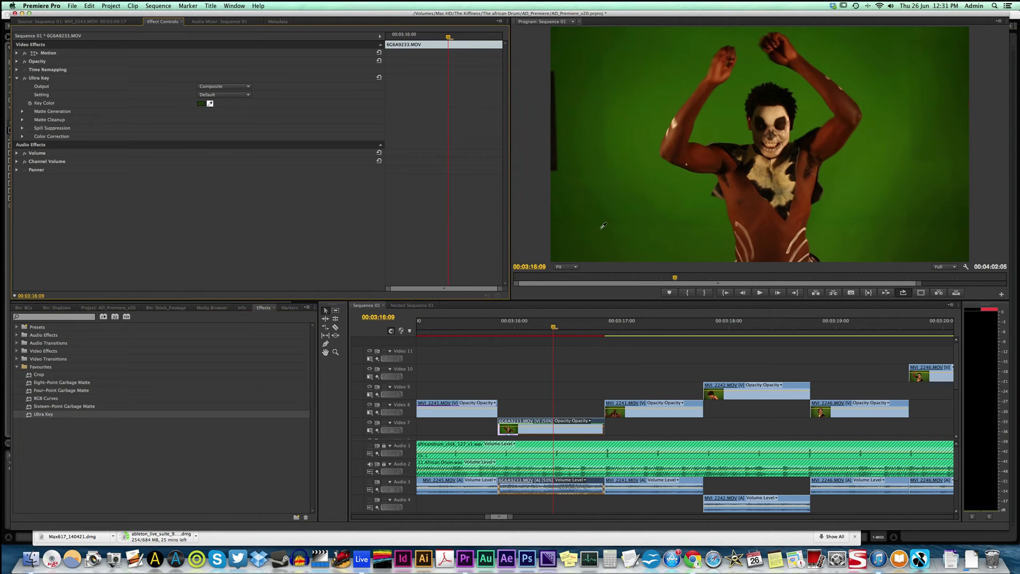
pyautogui.moveTo(600, 234)
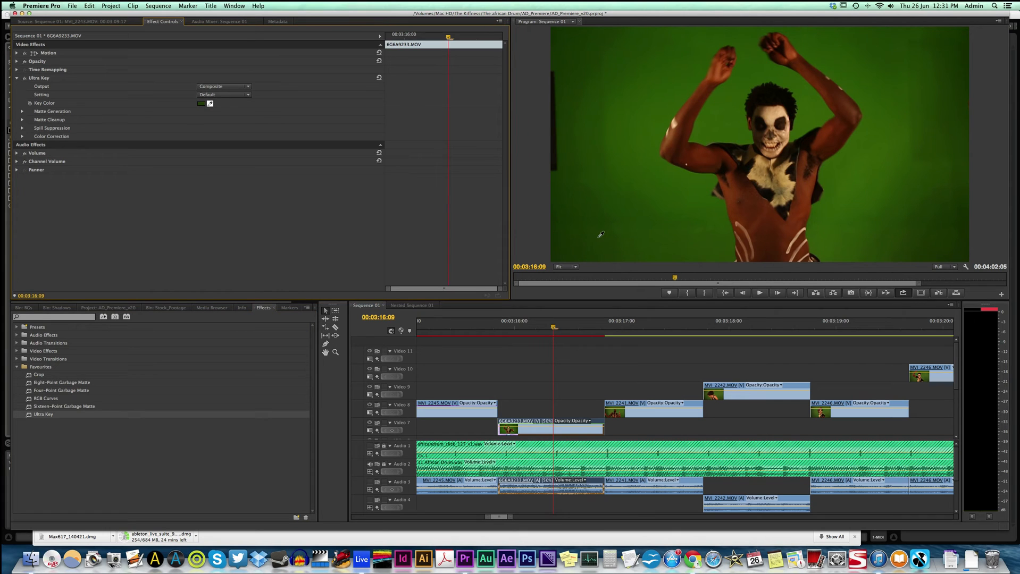
pyautogui.moveTo(585, 240)
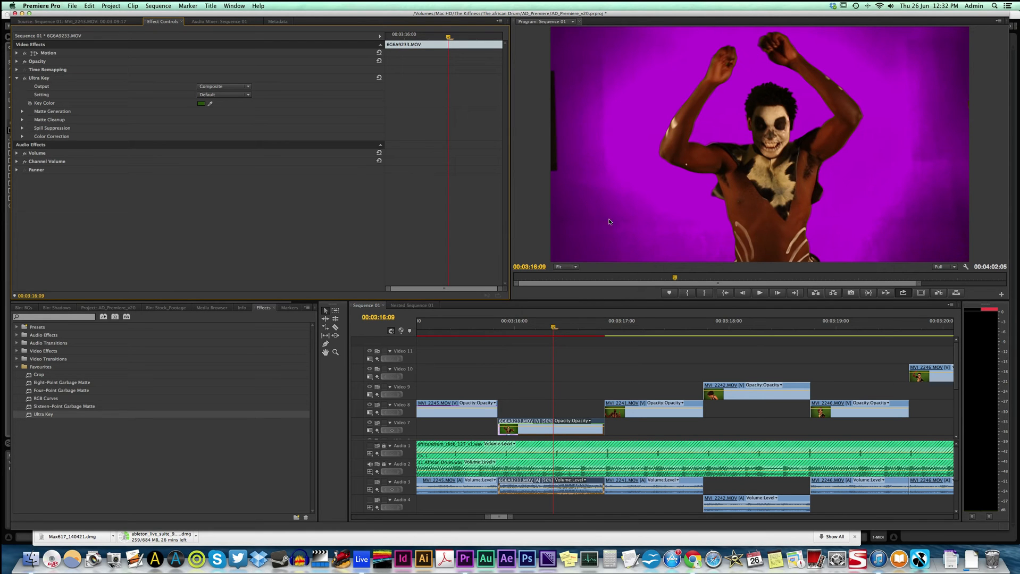
pyautogui.click(210, 103)
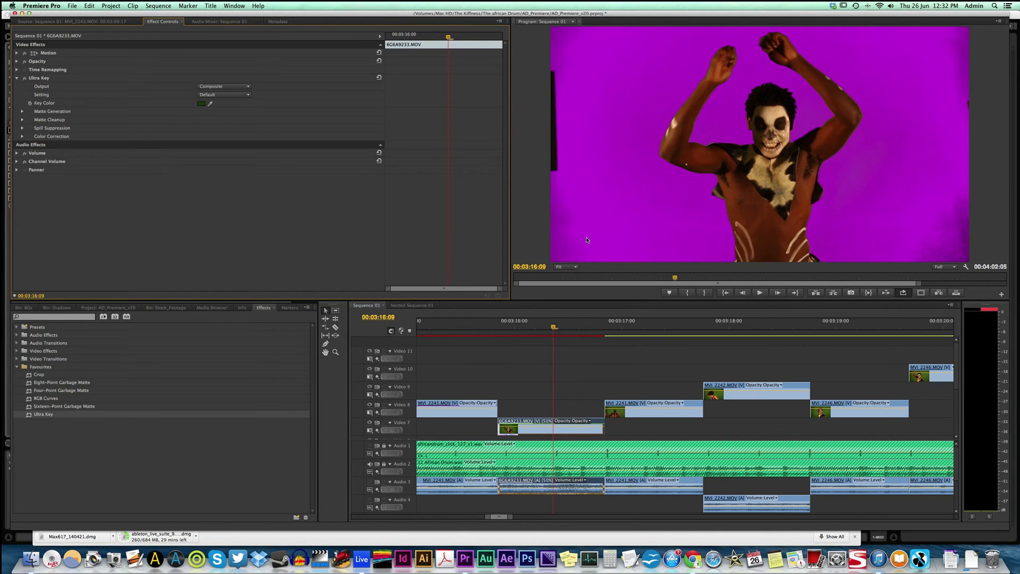
# Step: Adjust Ultra Key's Matte Generation values, including Highlight and Shadow, to clean the background
pyautogui.click(23, 111)
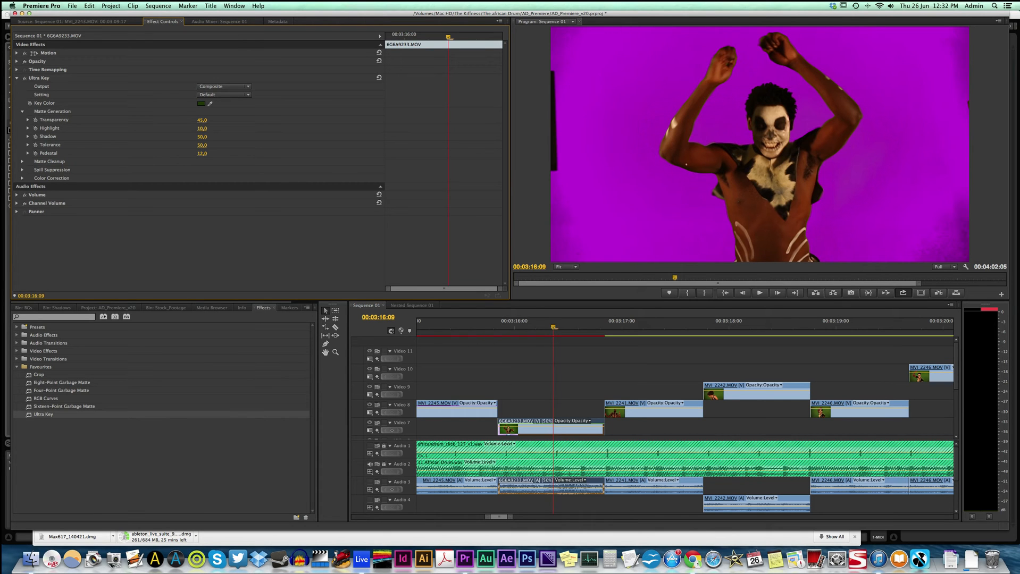
pyautogui.moveTo(203, 153); pyautogui.dragTo(207, 152)
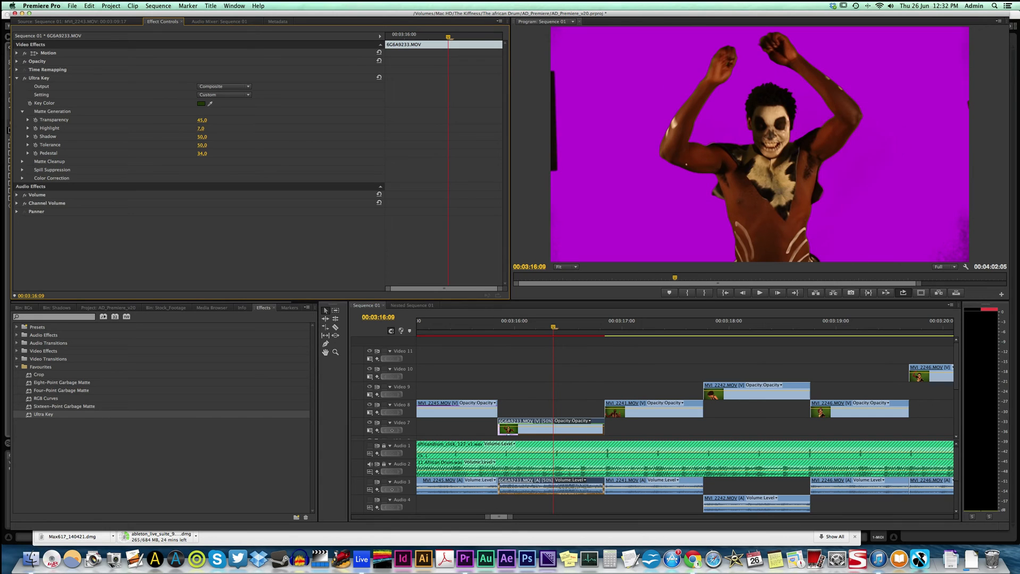
pyautogui.click(202, 128)
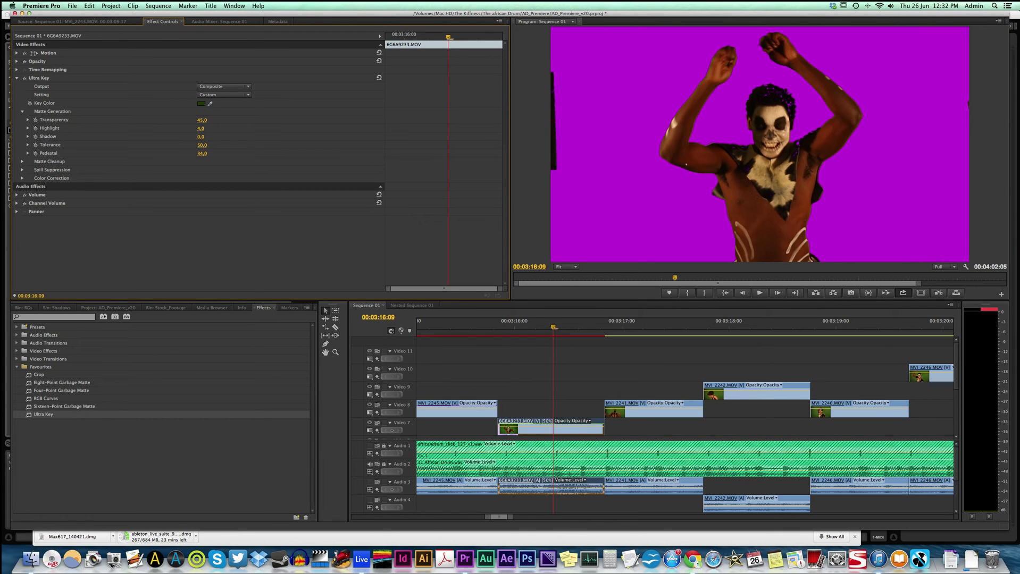
# Step: Preview the key with Output set to Alpha Channel, then return to the composited view
pyautogui.click(224, 86)
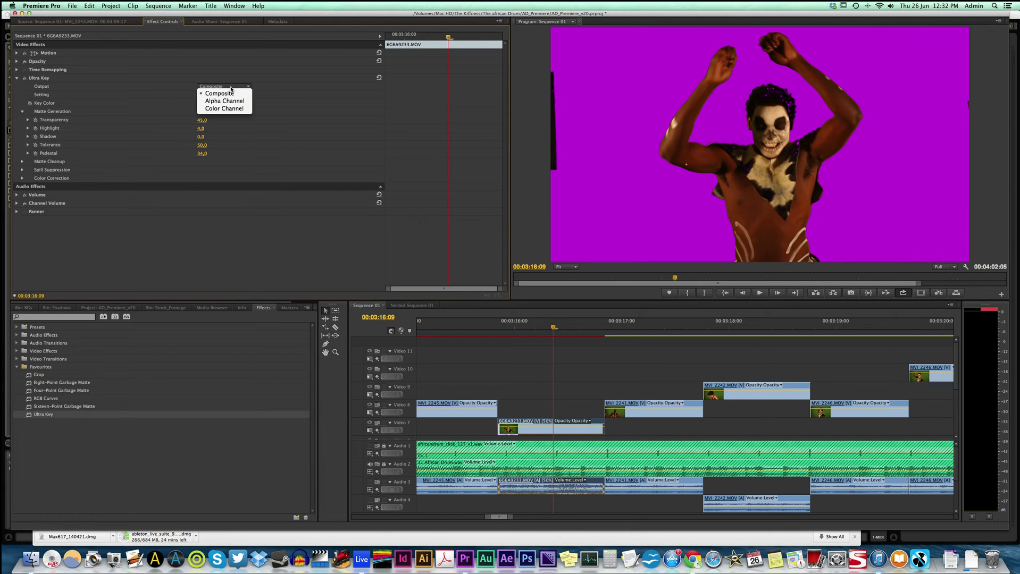
pyautogui.click(224, 101)
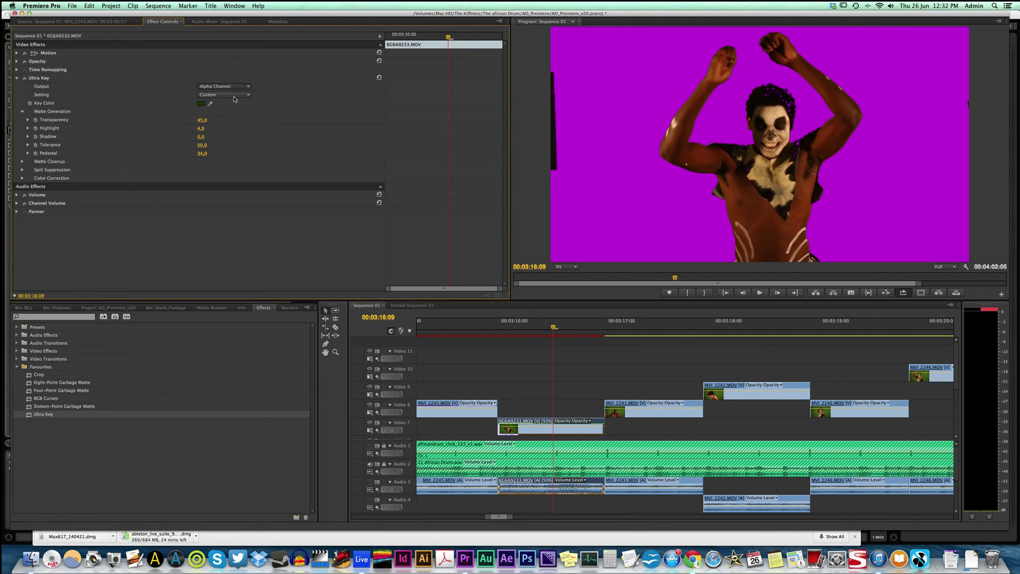
pyautogui.click(224, 85)
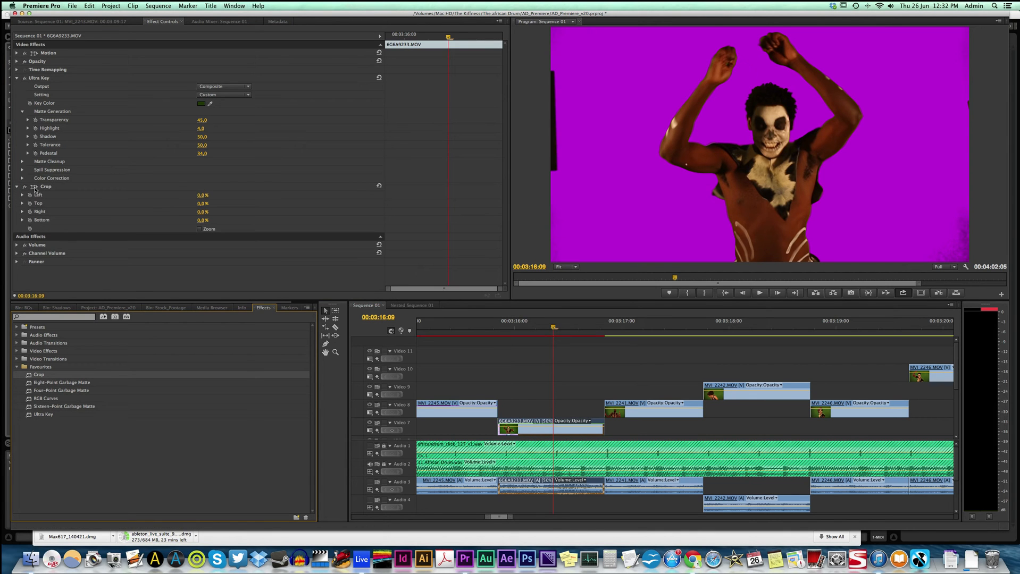
# Step: Crop 8.6% off the left and 12.7% off the right, then scrub to check
pyautogui.click(45, 186)
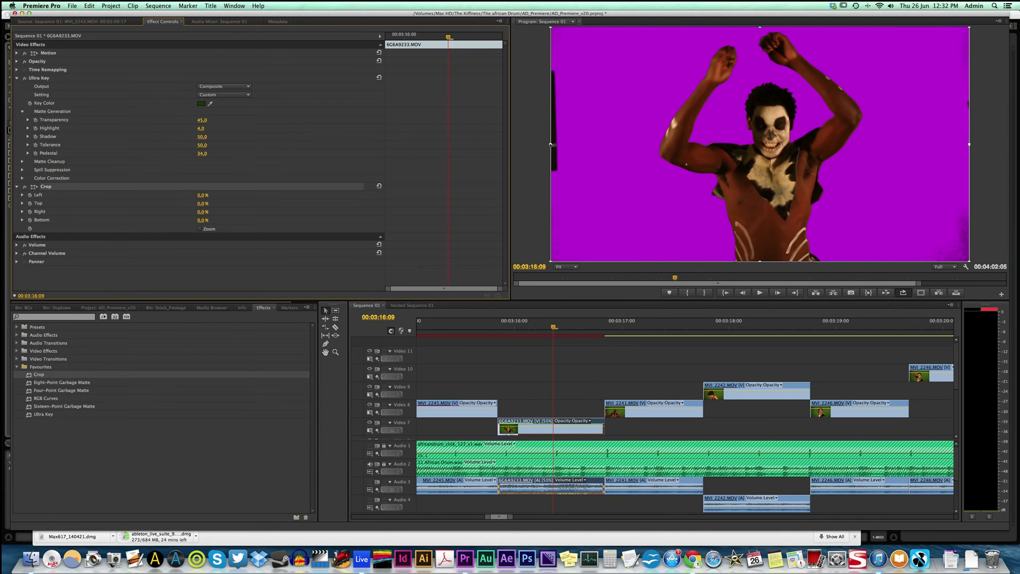
pyautogui.moveTo(551, 144); pyautogui.dragTo(586, 144)
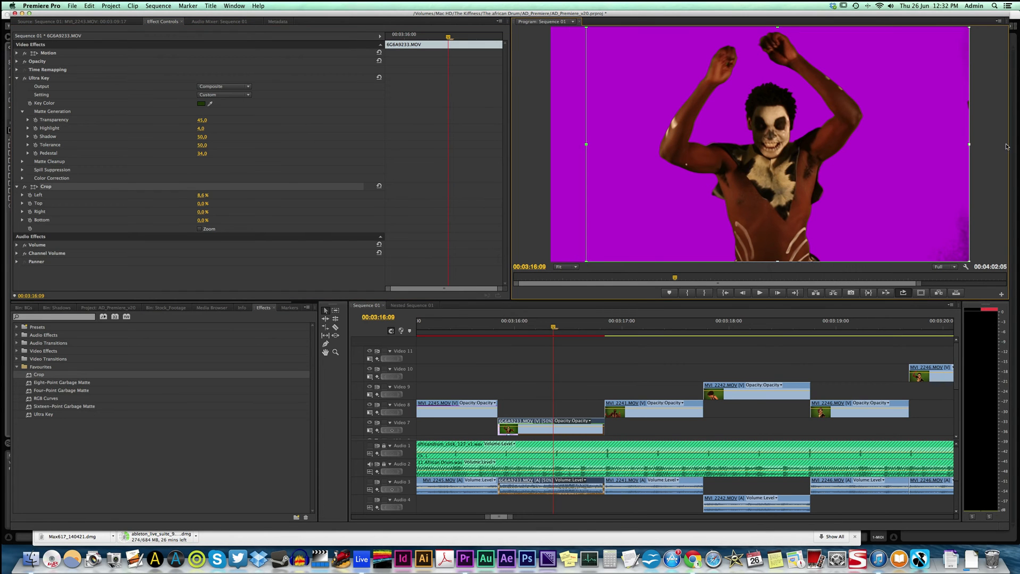
pyautogui.moveTo(968, 145); pyautogui.dragTo(916, 145)
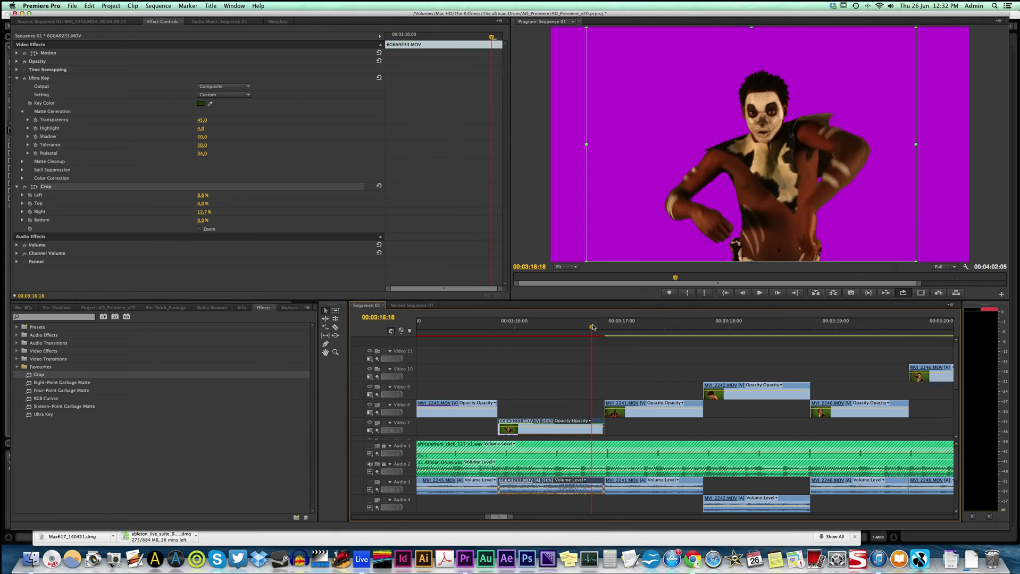
pyautogui.moveTo(592, 326); pyautogui.dragTo(553, 327)
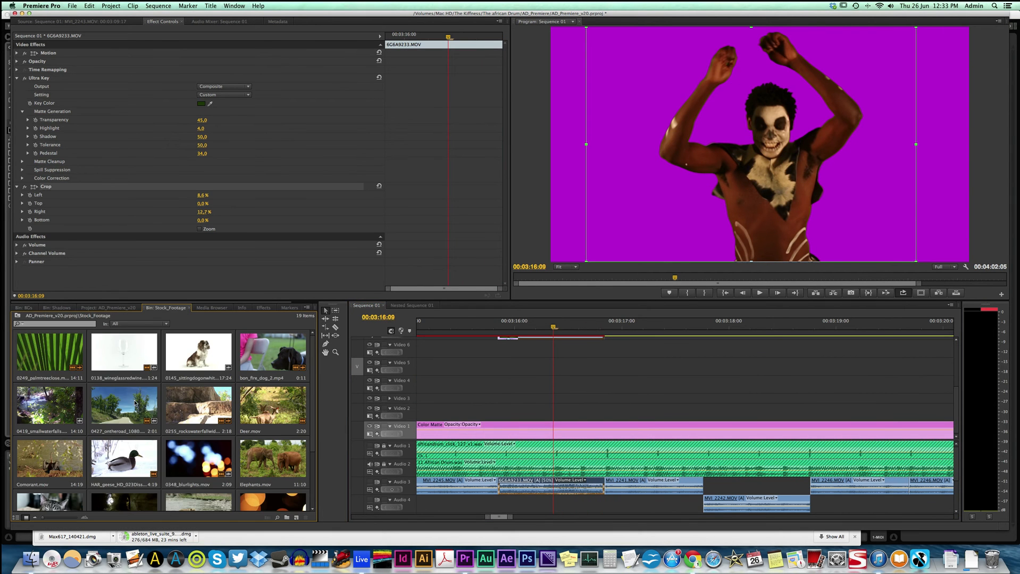
# Step: Move the playhead ahead to about 00:03:04, where MVI_2216.MOV sits
pyautogui.moveTo(123, 404); pyautogui.dragTo(605, 348)
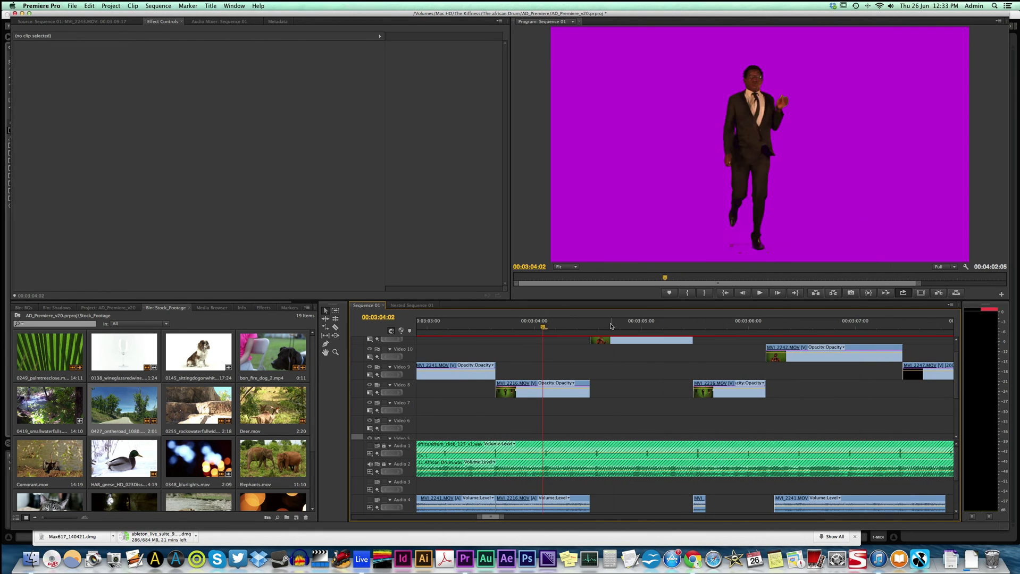
# Step: Select MVI_2216.MOV, switch off its existing effects, and bring back the effects list
pyautogui.click(540, 384)
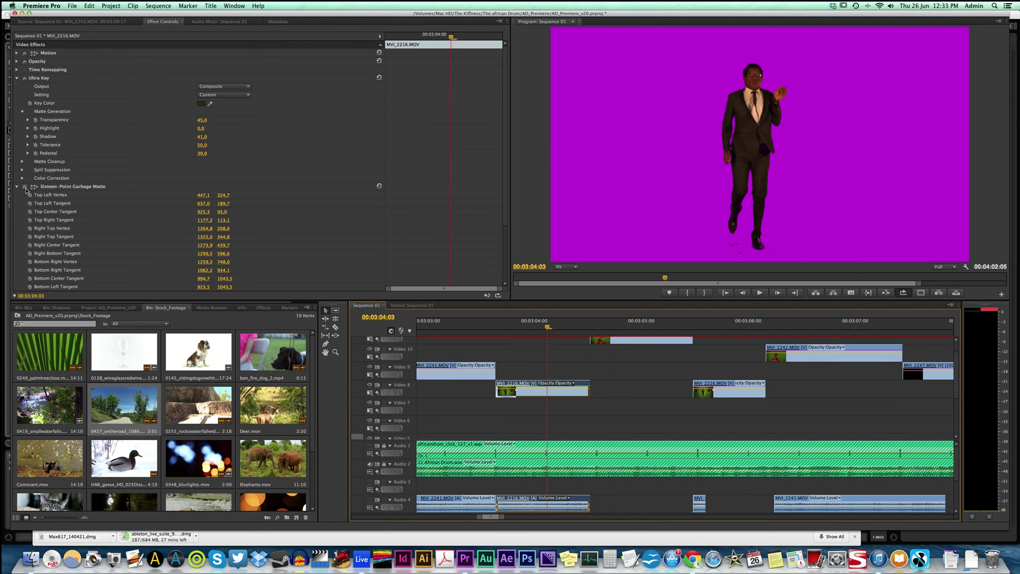
pyautogui.click(23, 188)
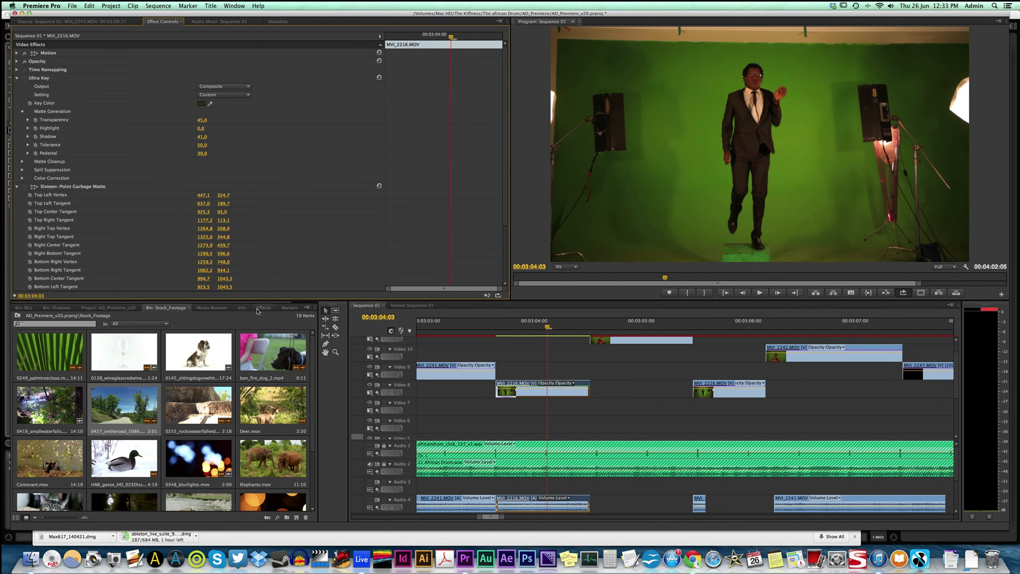
pyautogui.click(263, 308)
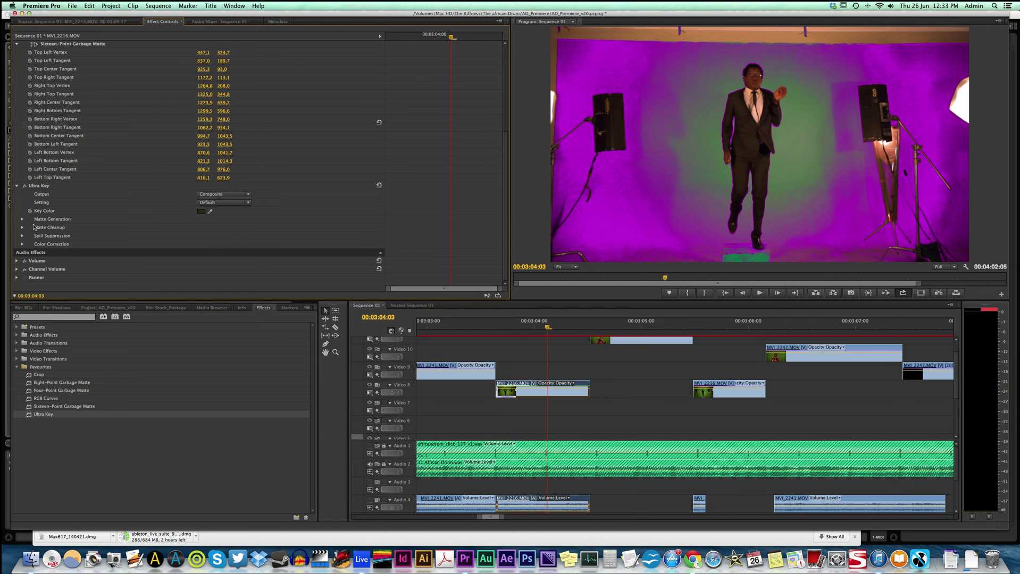
# Step: Expand the new Ultra Key's Matte Generation settings on the suited-dancer clip
pyautogui.click(23, 219)
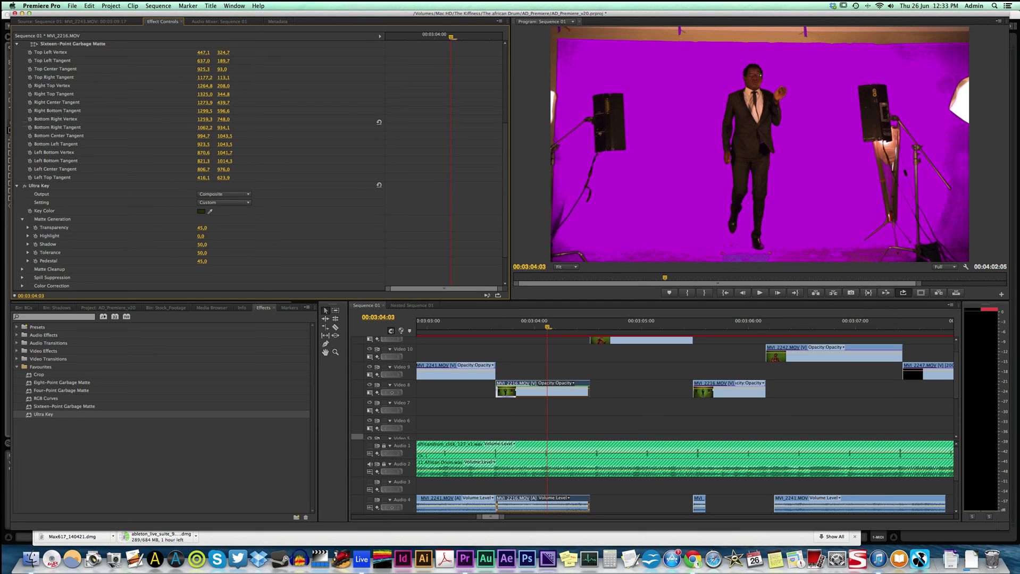
pyautogui.moveTo(64, 409)
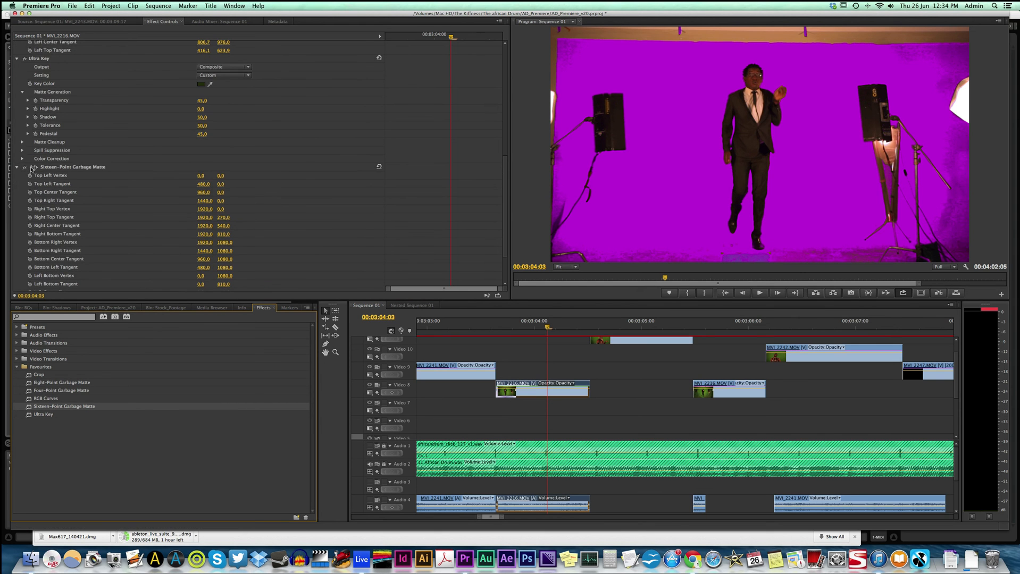
# Step: Pull the garbage matte's top-left, left and bottom points in tightly around the suited dancer
pyautogui.click(73, 166)
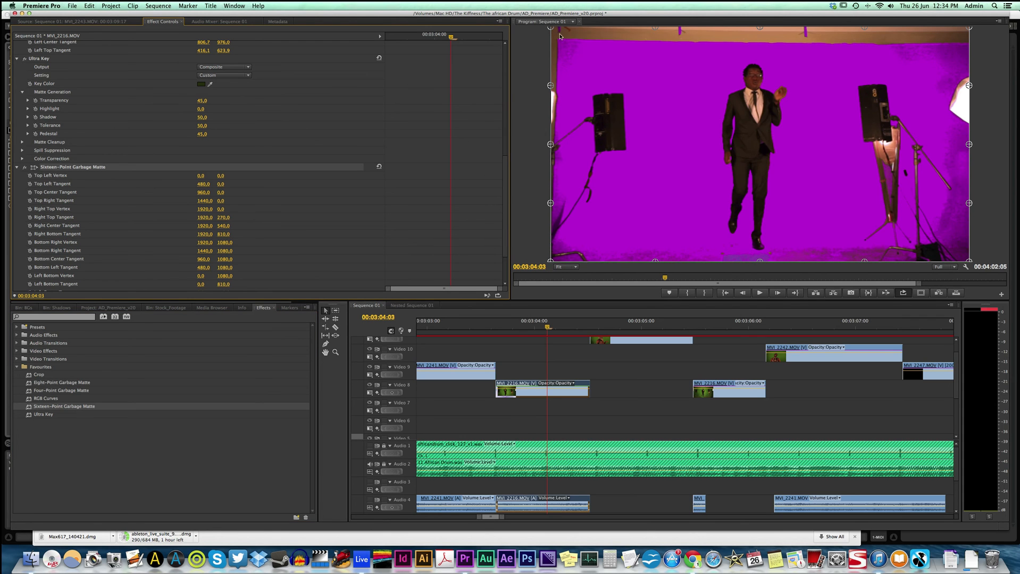
pyautogui.moveTo(553, 34); pyautogui.dragTo(695, 70)
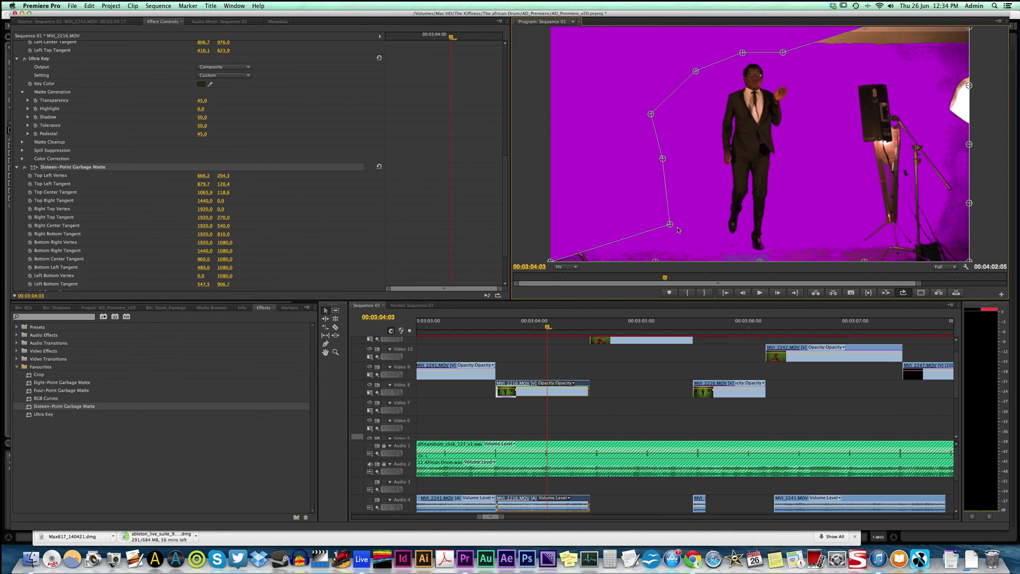
pyautogui.moveTo(670, 225); pyautogui.dragTo(732, 245)
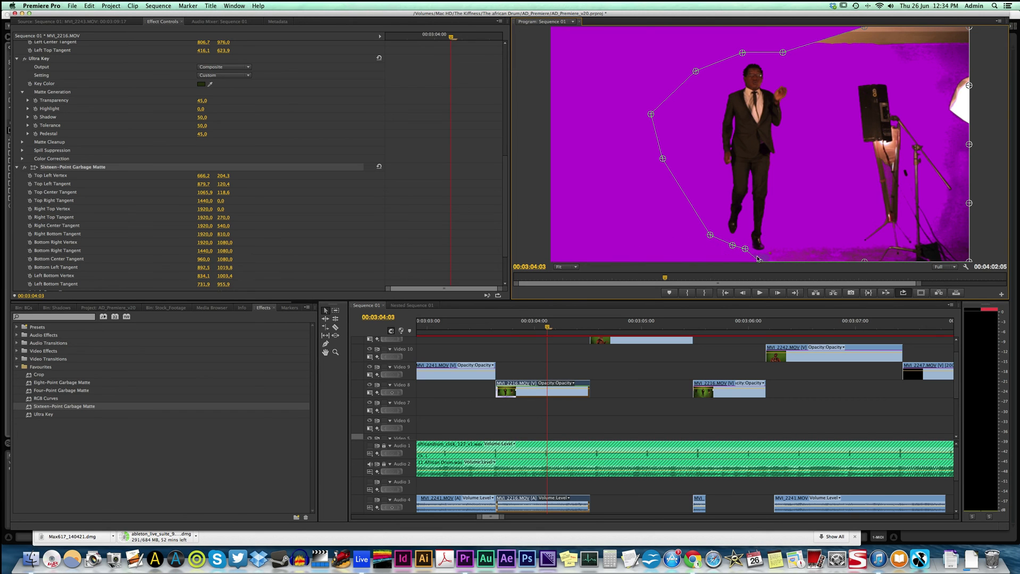
pyautogui.moveTo(758, 259); pyautogui.dragTo(866, 262)
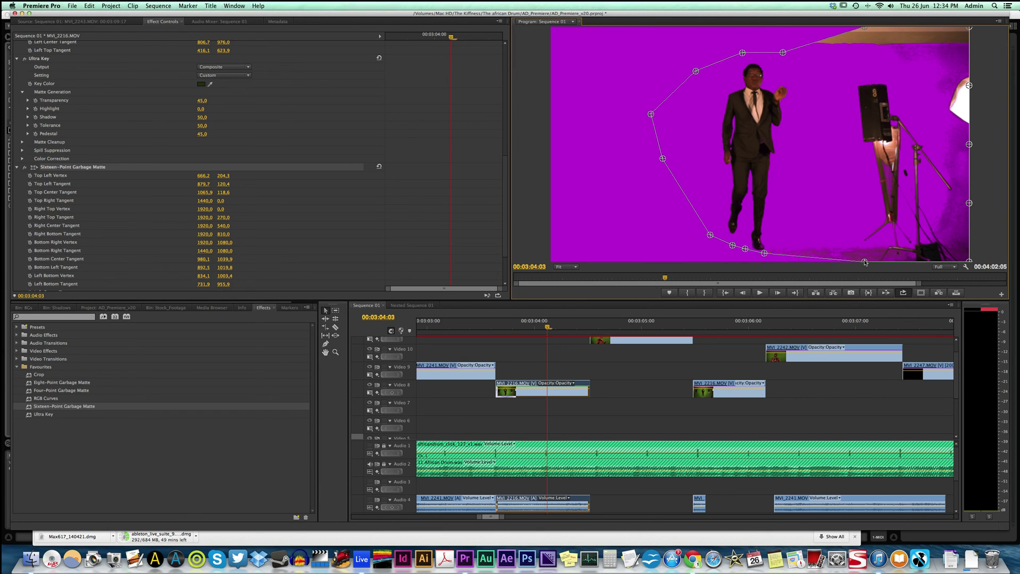